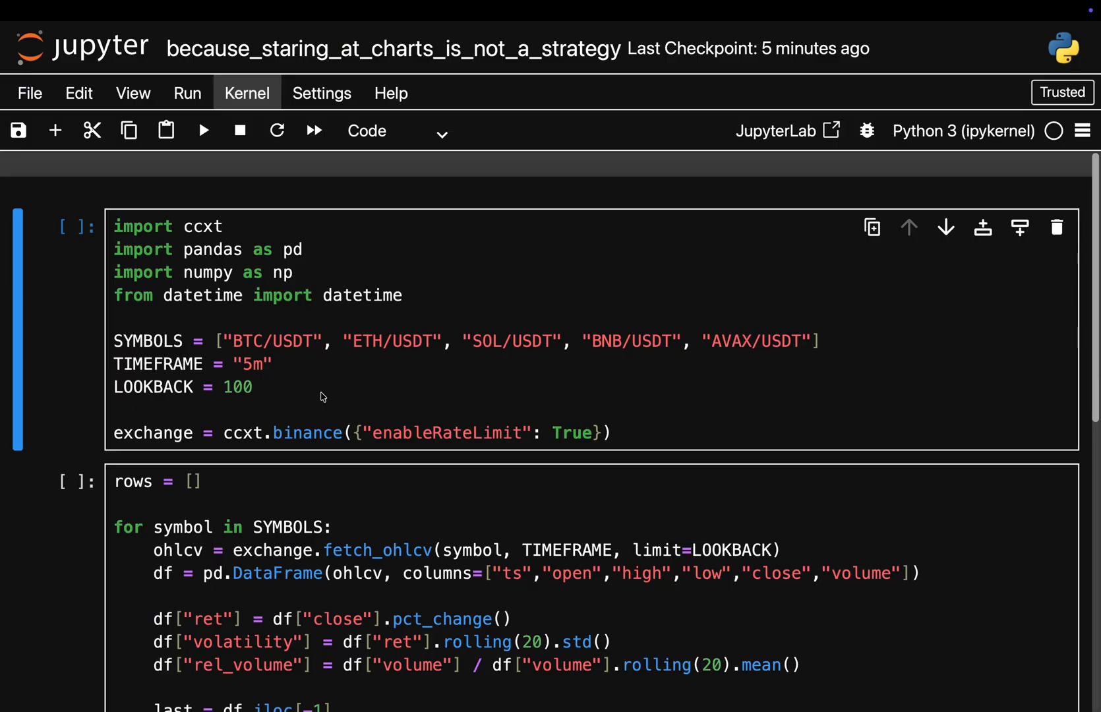
mouse_move(218, 219)
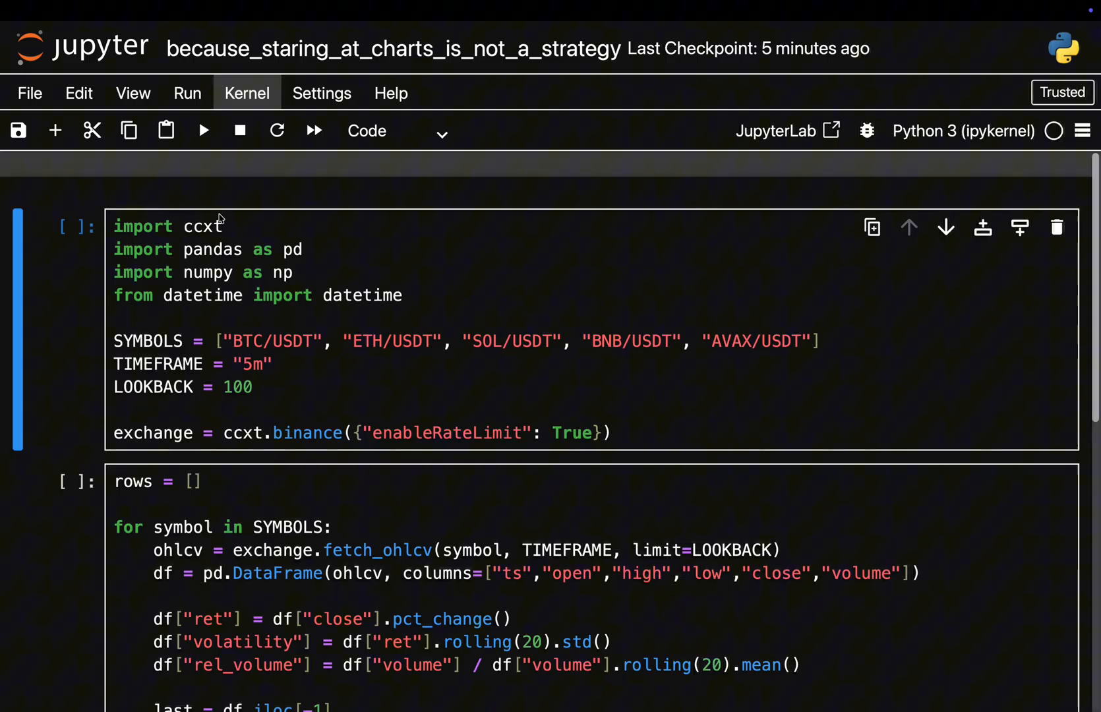
mouse_move(290, 250)
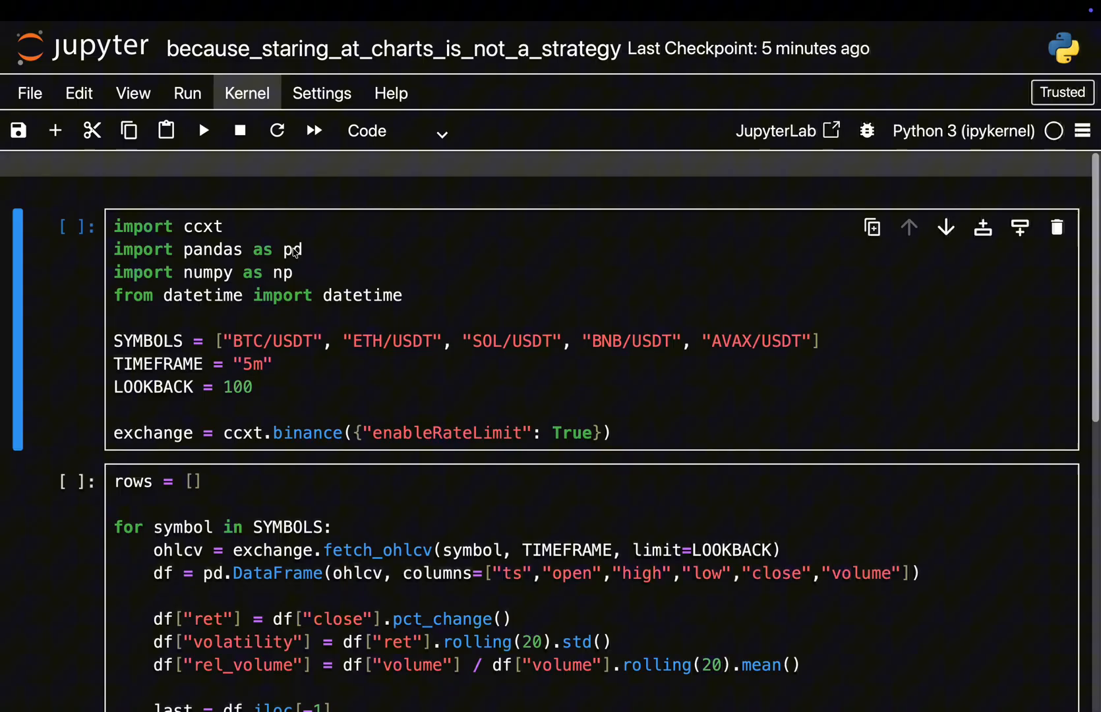
mouse_move(371, 443)
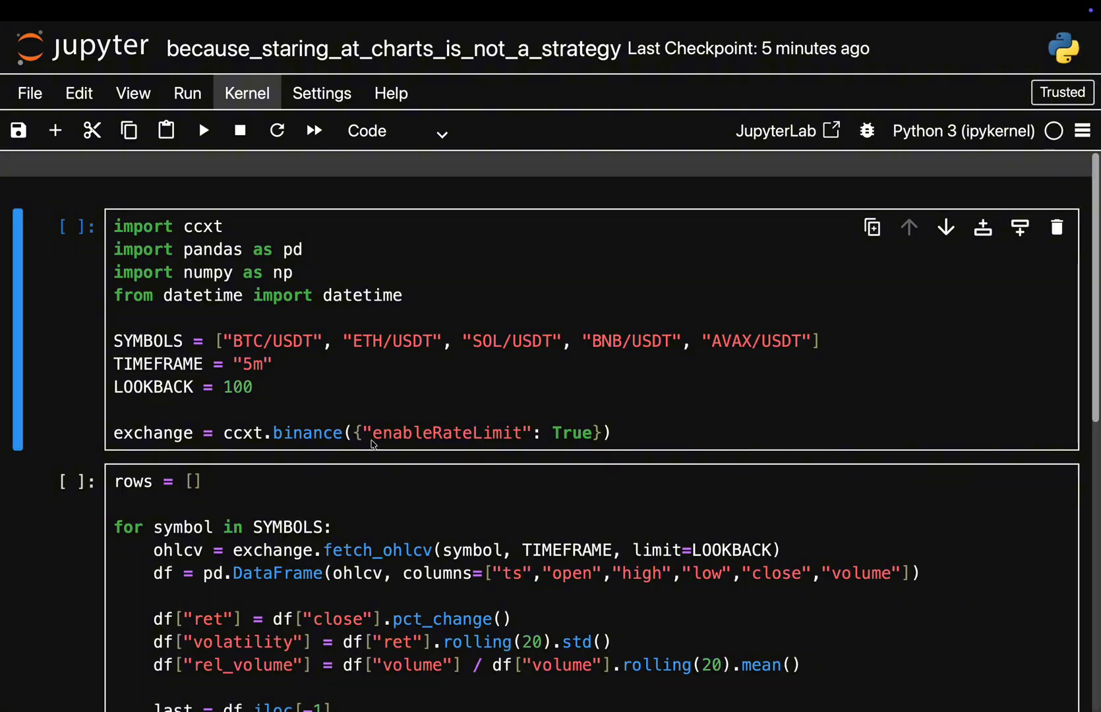
- Run the setup cell, then review the screener loop computing returns, volatility and relative volume
left_click(406, 412)
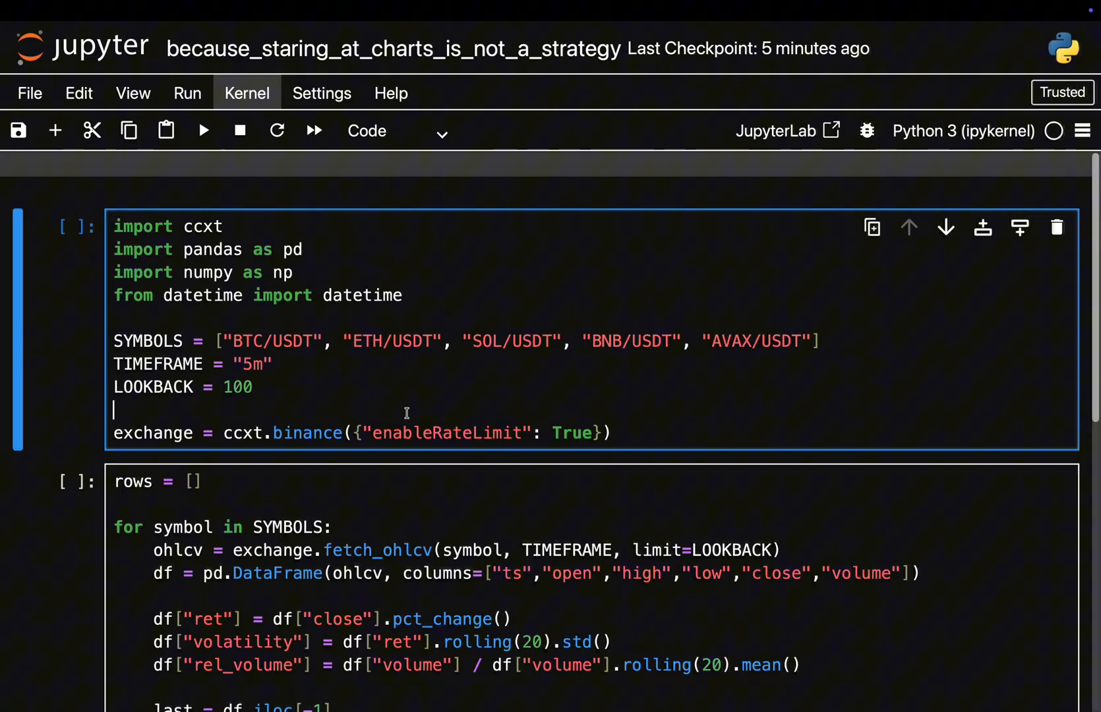
key("shift+enter")
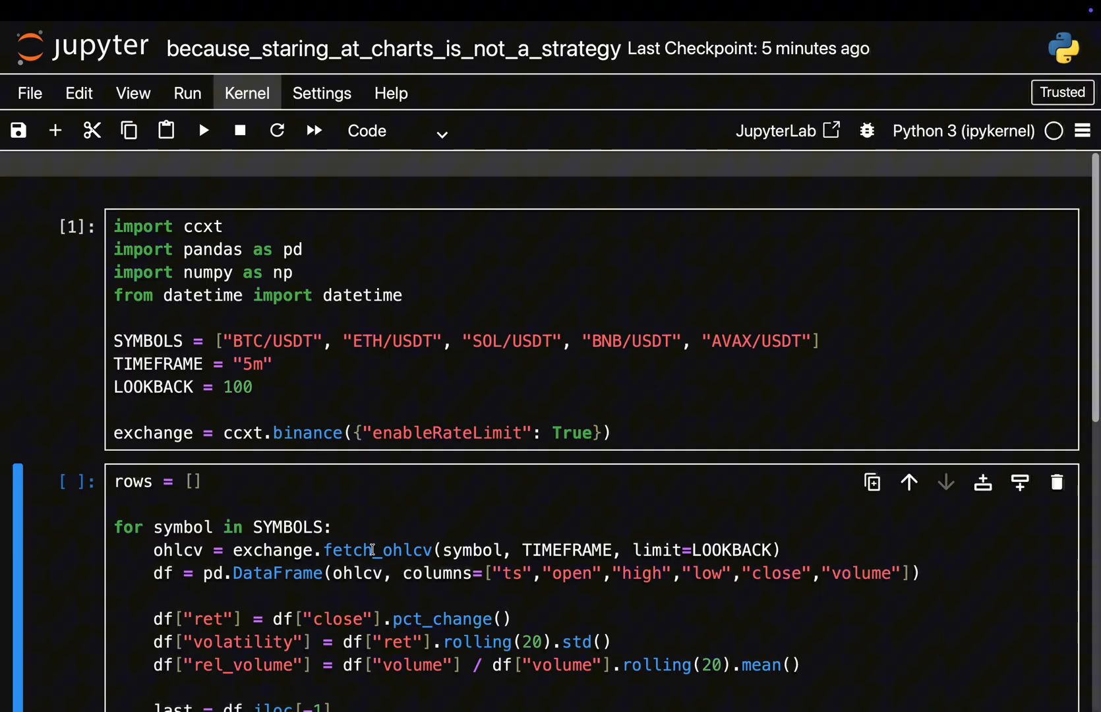
mouse_move(417, 521)
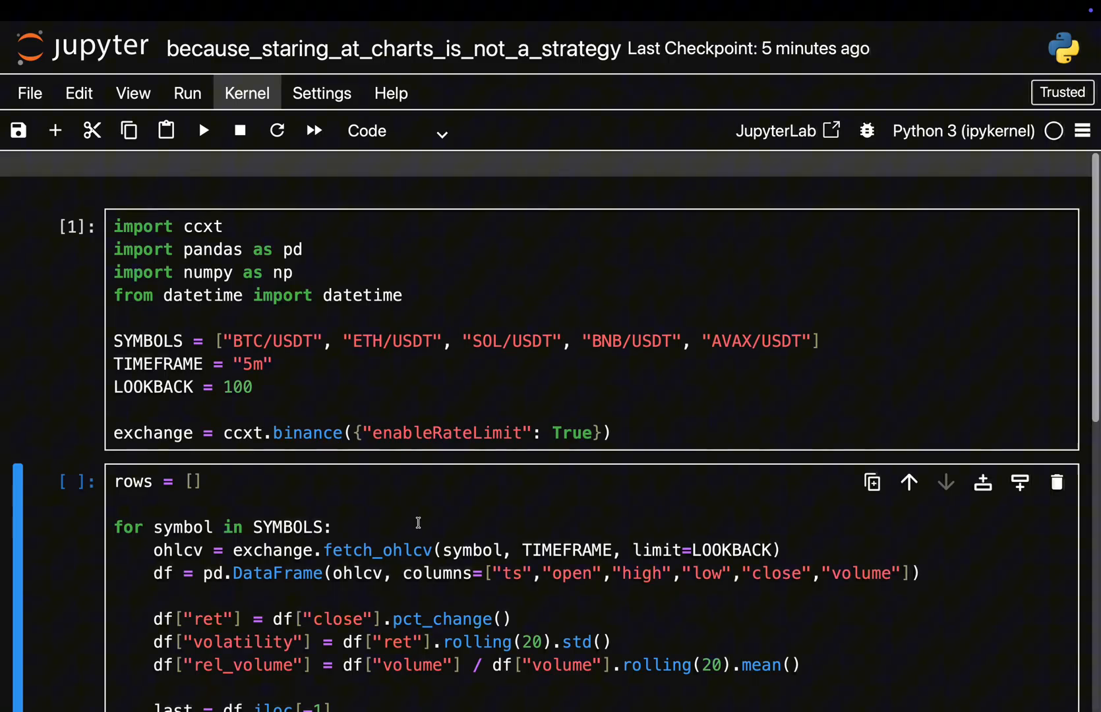
scroll("down", 3)
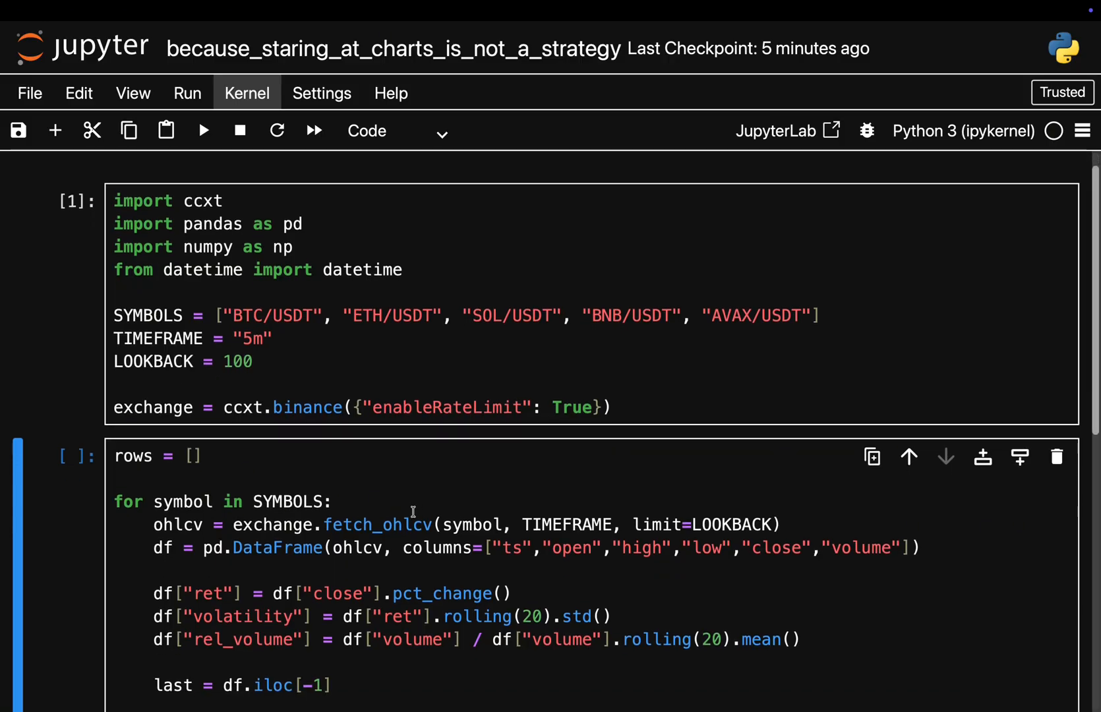
scroll("down", 3)
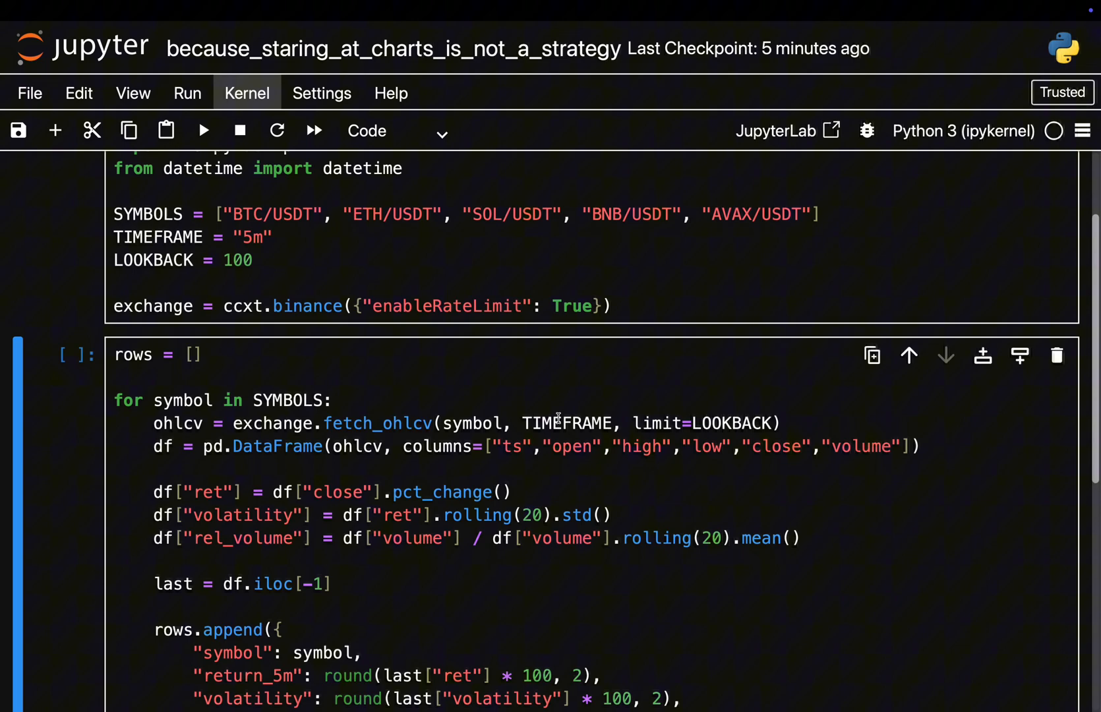
mouse_move(663, 407)
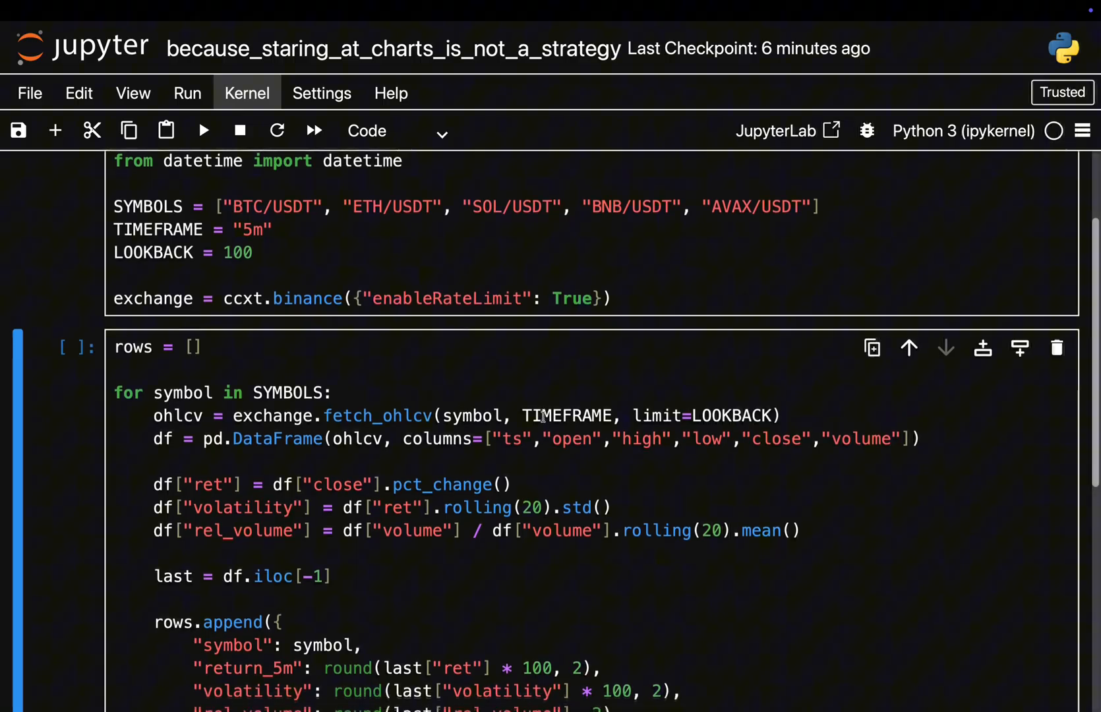
scroll("down", 3)
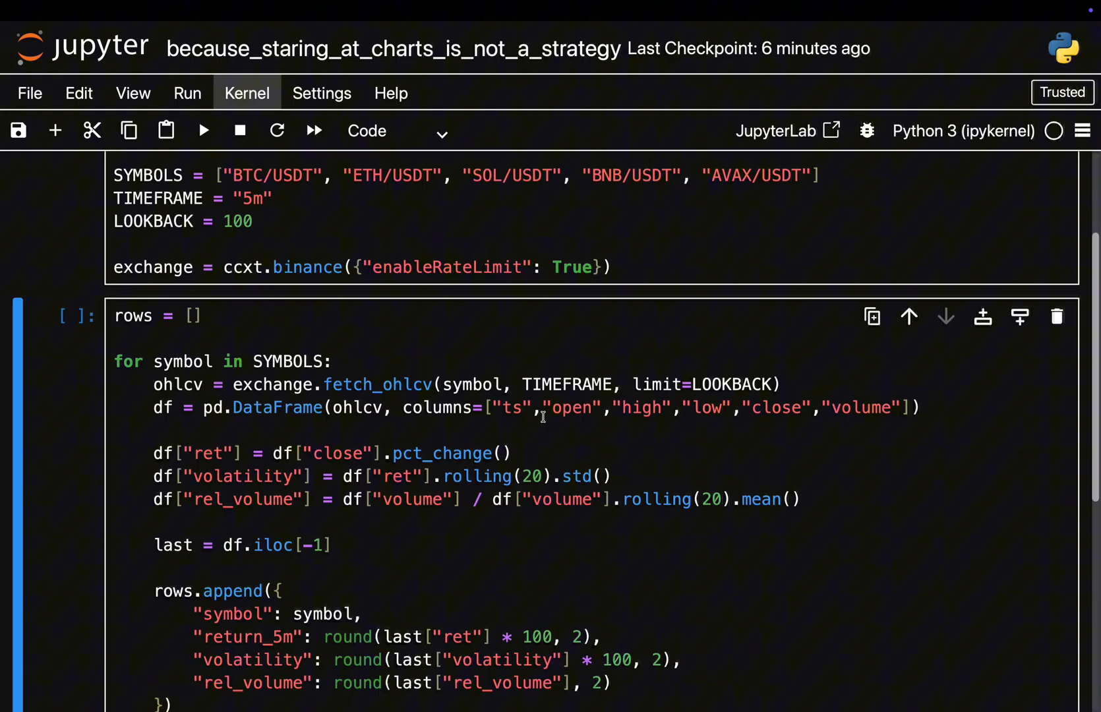
scroll("down", 3)
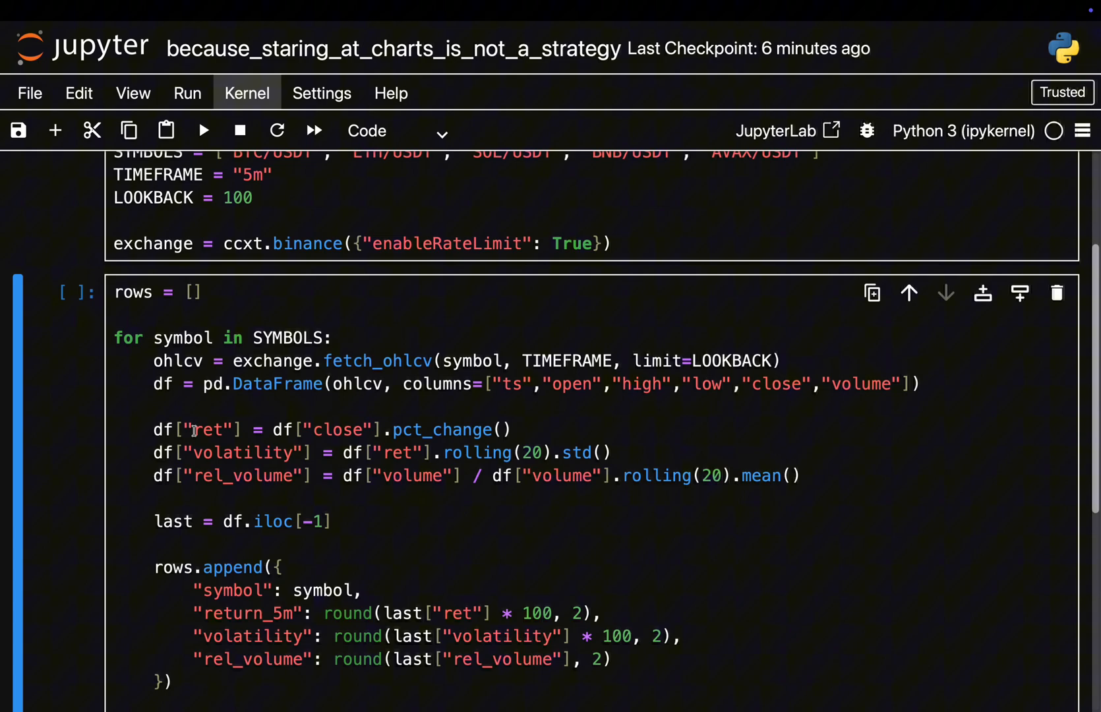
mouse_move(268, 449)
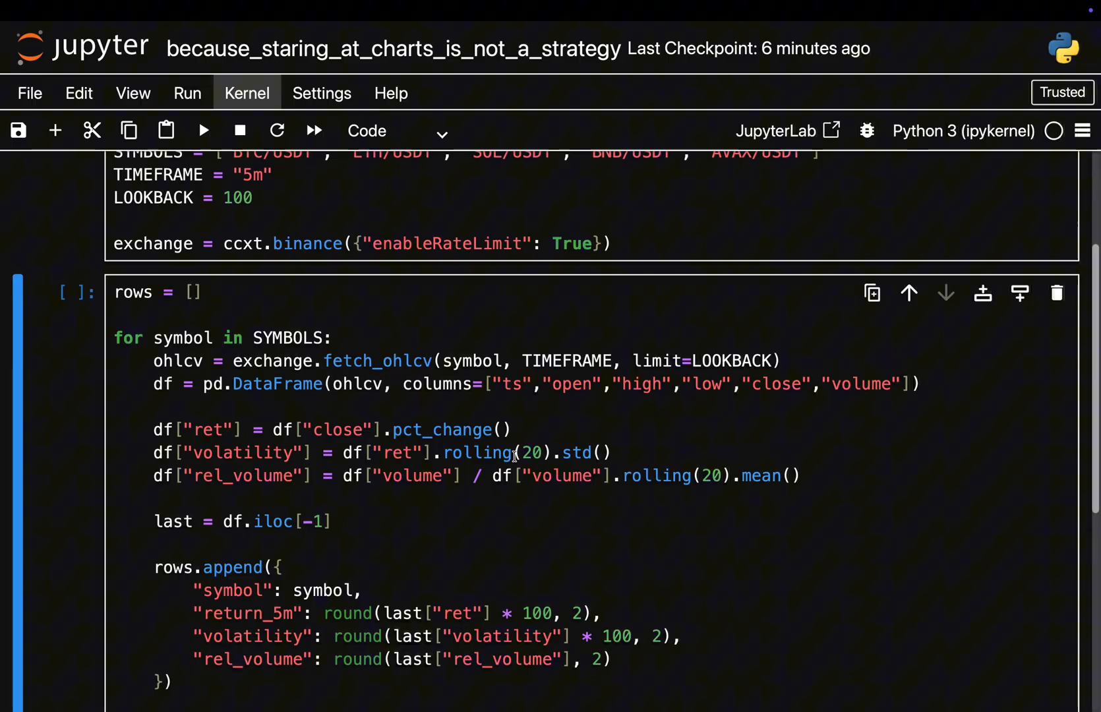
mouse_move(251, 469)
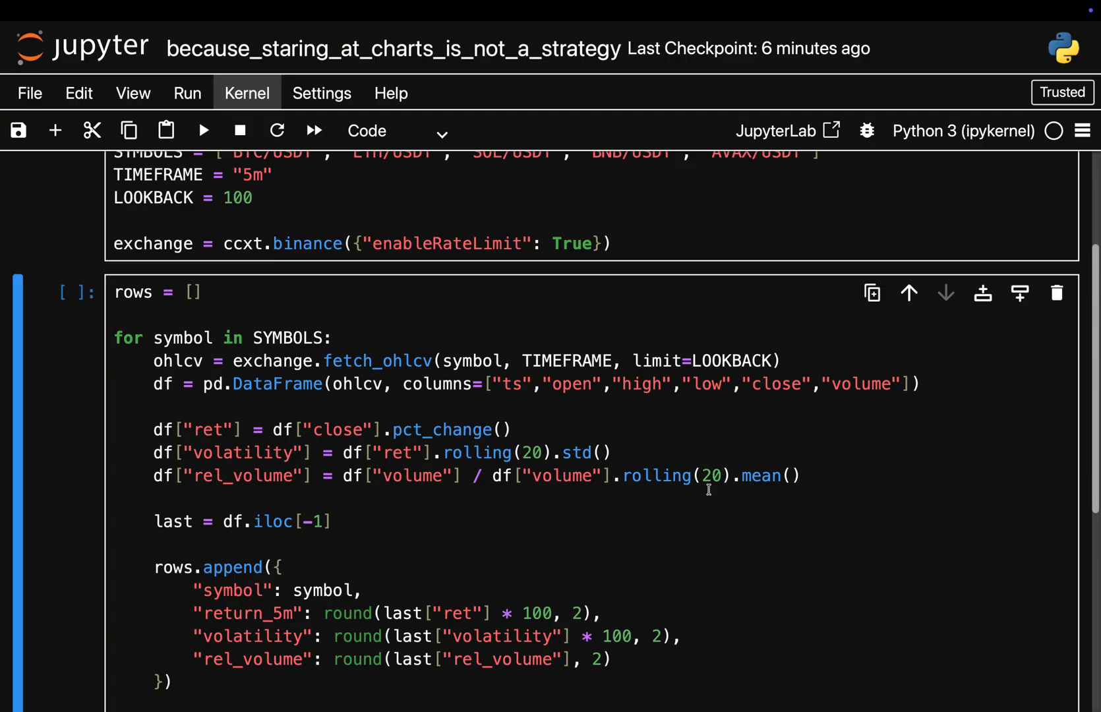
mouse_move(681, 483)
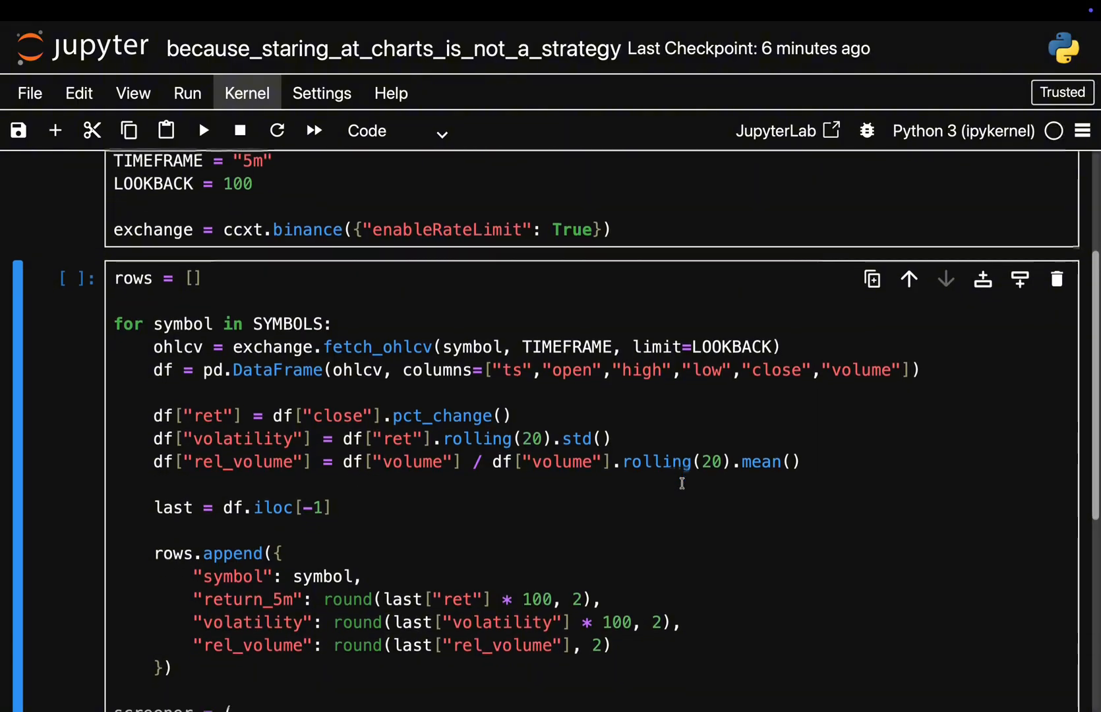
- Review the screener cell's volatility sorting and table printing as it is submitted to run
scroll("down", 3)
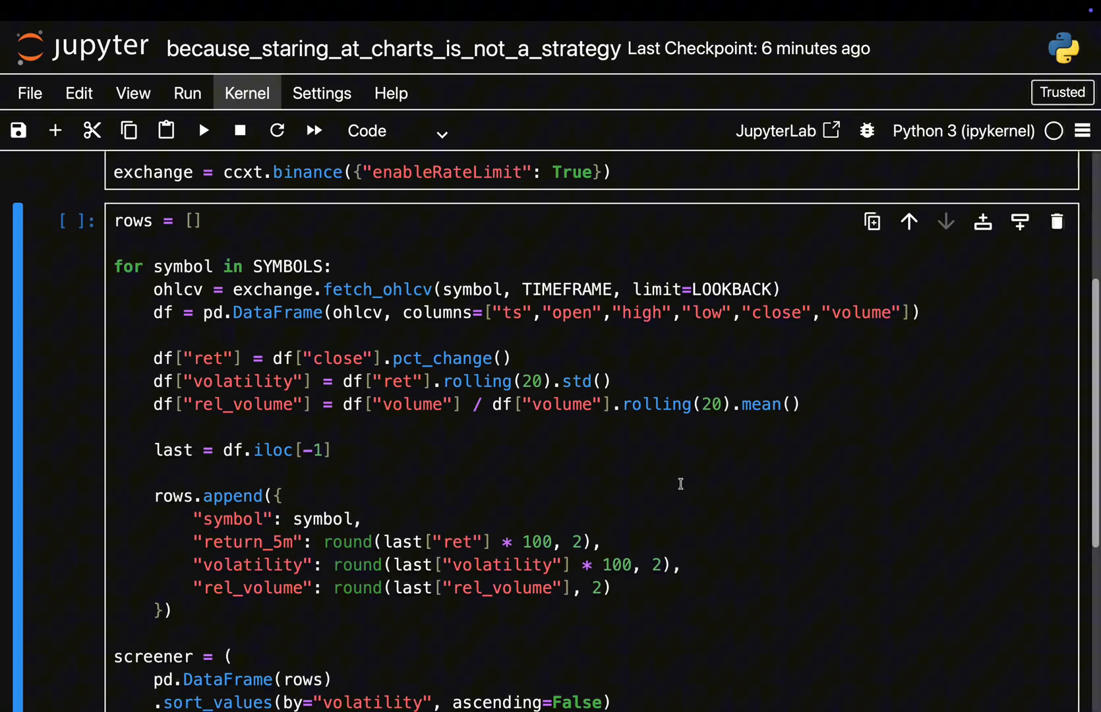
mouse_move(122, 346)
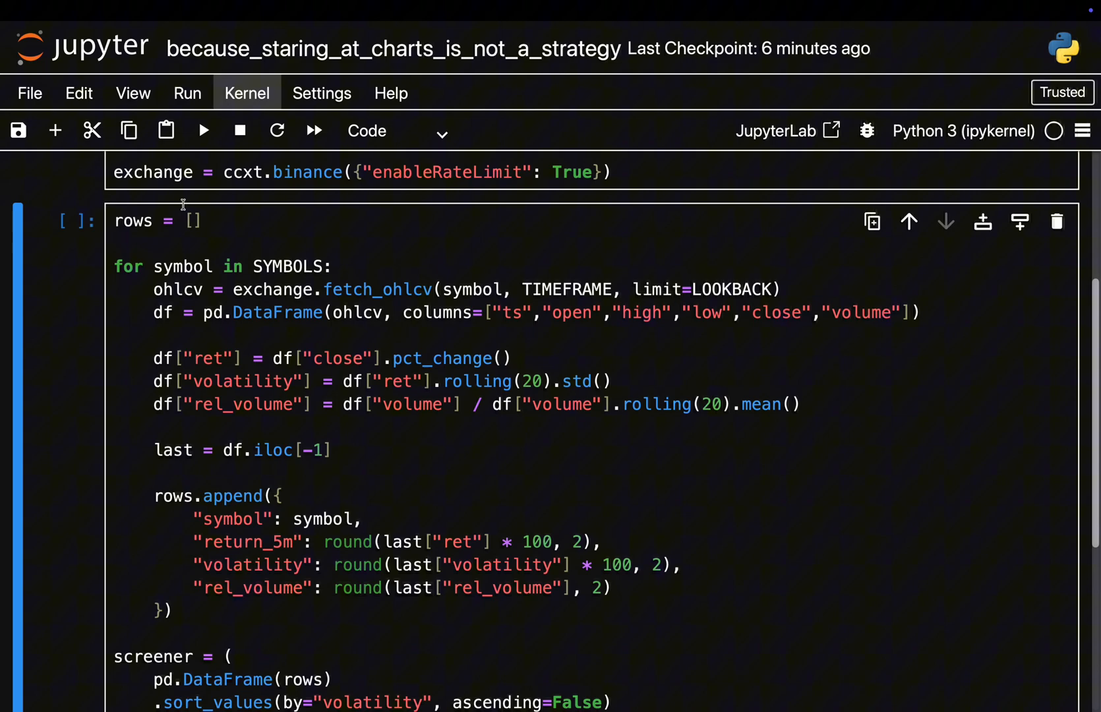
mouse_move(95, 363)
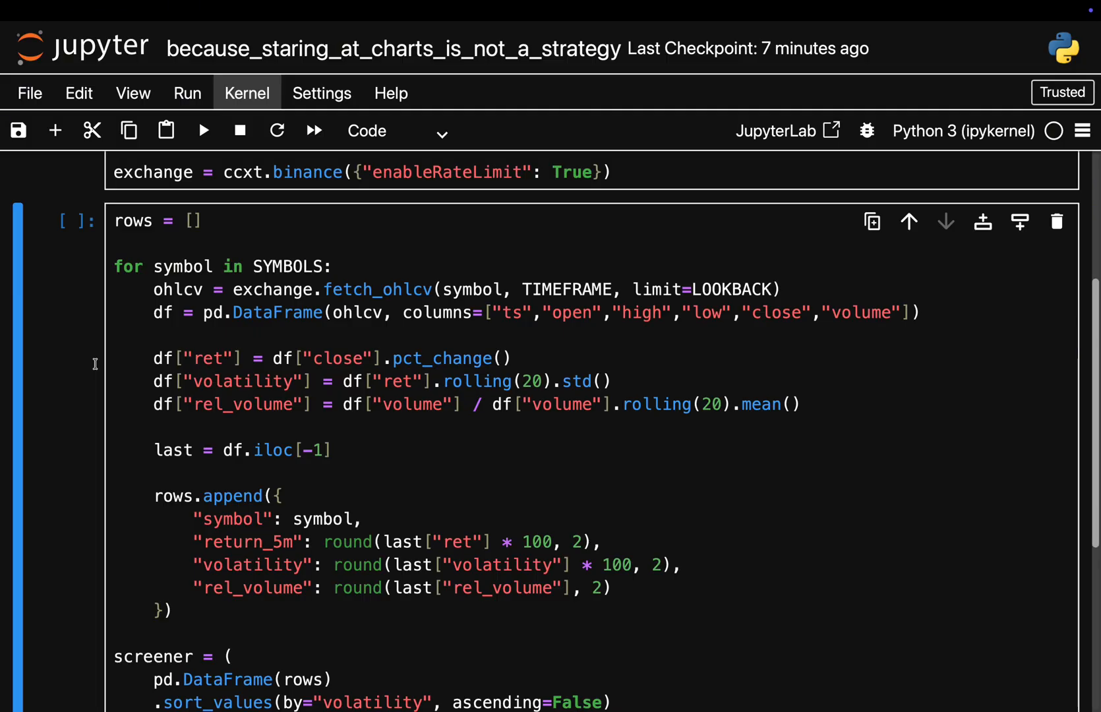
scroll("down", 3)
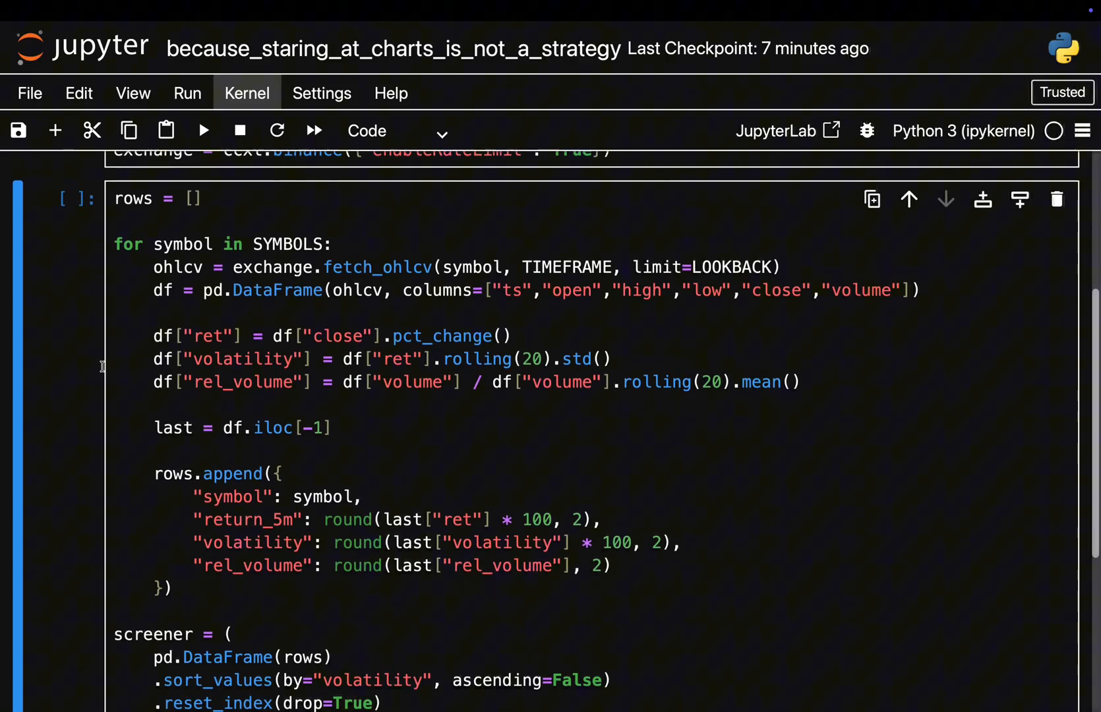
scroll("down", 3)
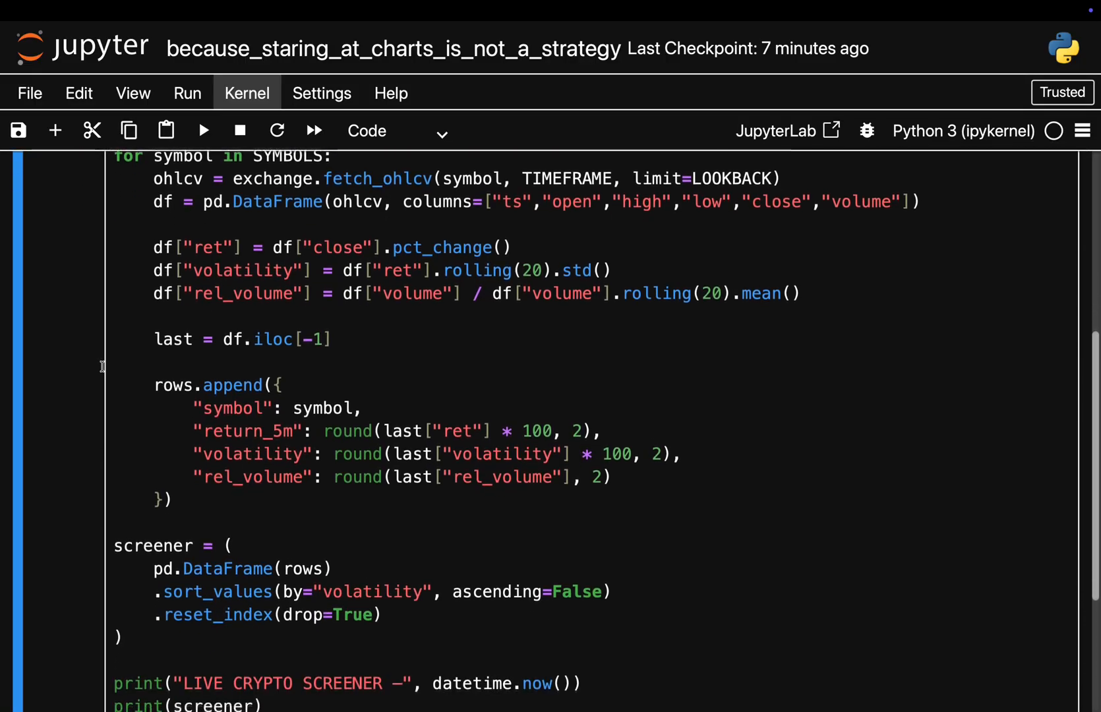
scroll("down", 3)
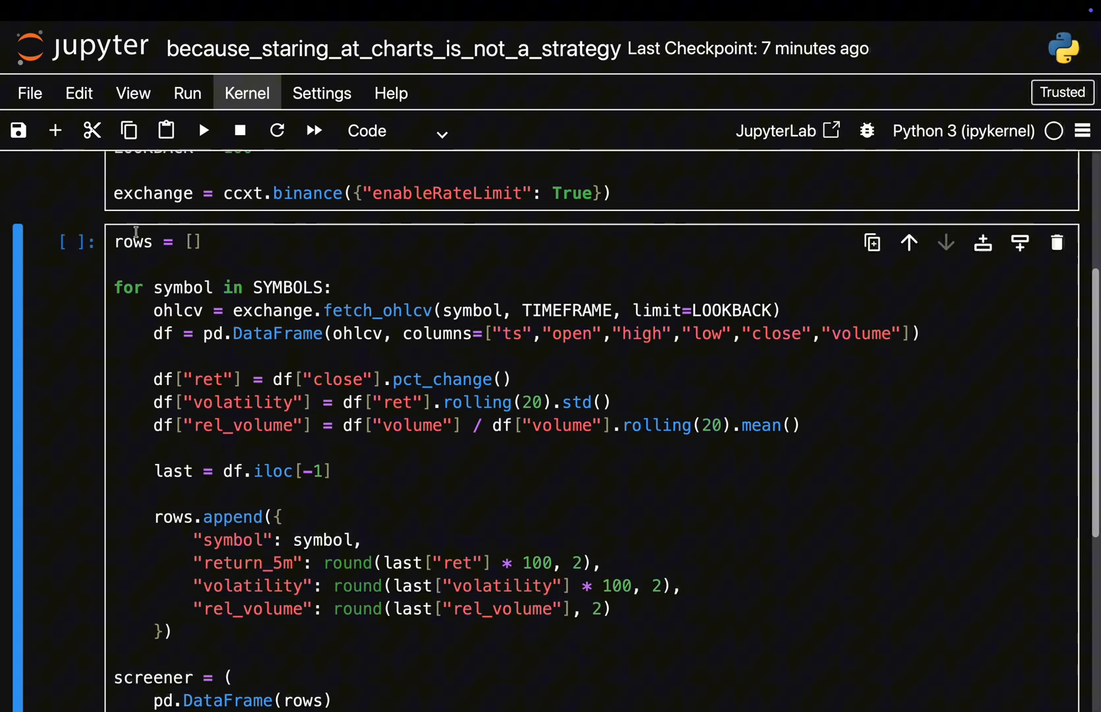
scroll("down", 3)
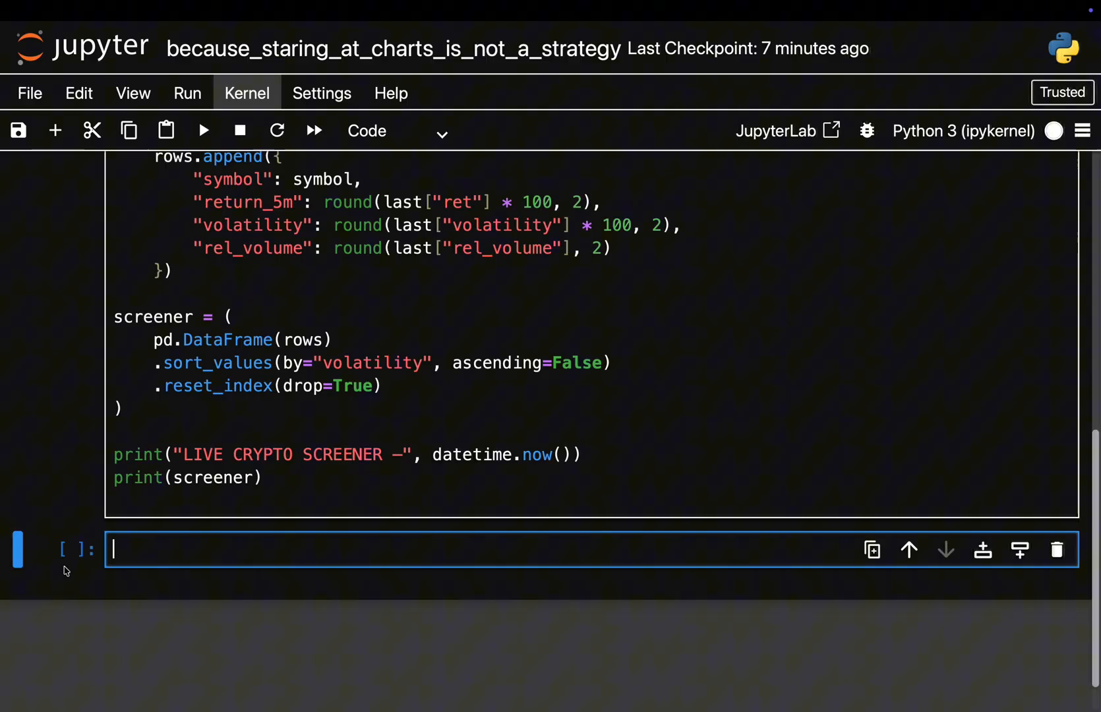
- Watch the timestamped table of five USDT pairs print, AVAX/USDT leading, then refresh
left_click(203, 130)
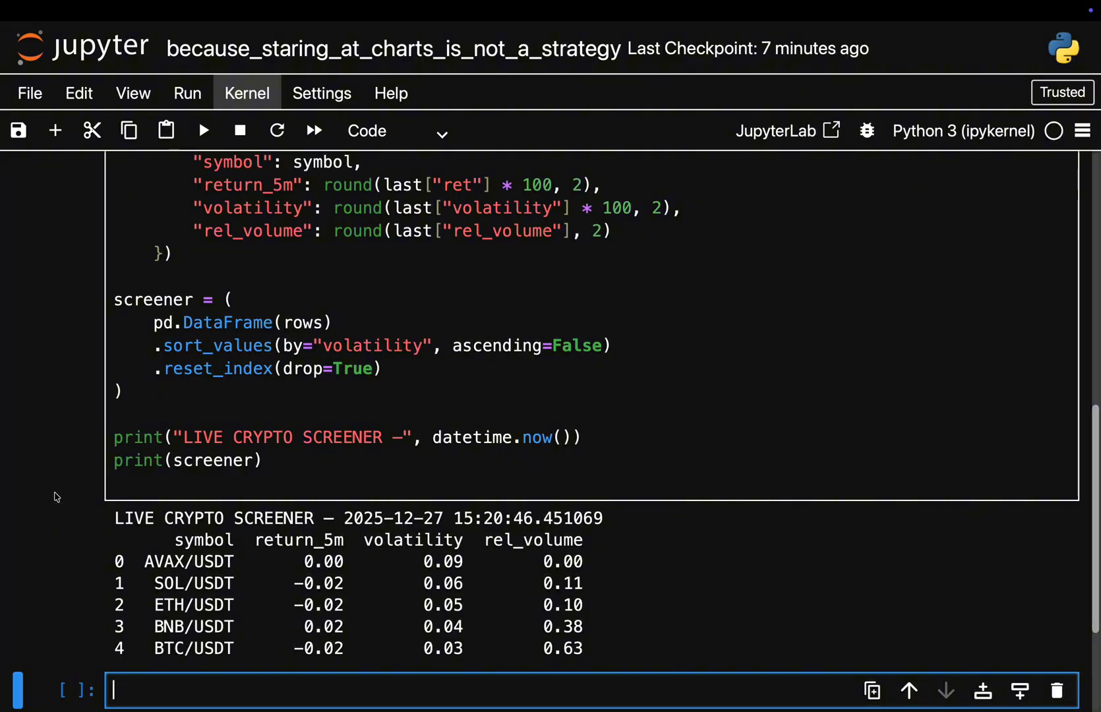
mouse_move(62, 498)
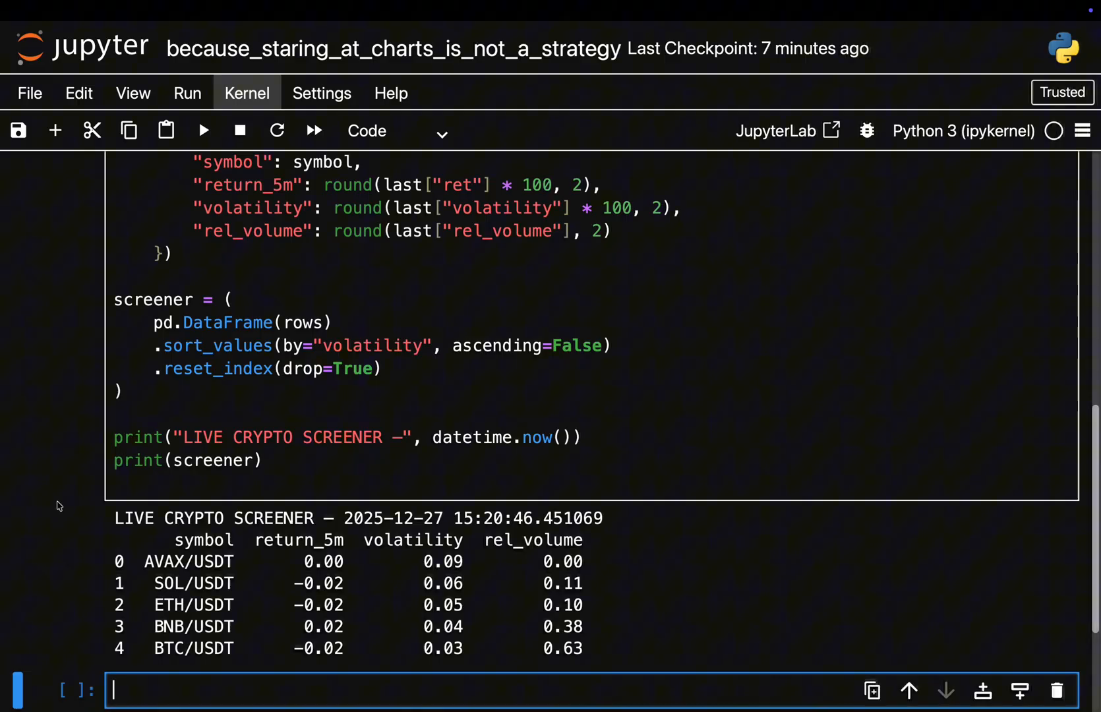
mouse_move(65, 501)
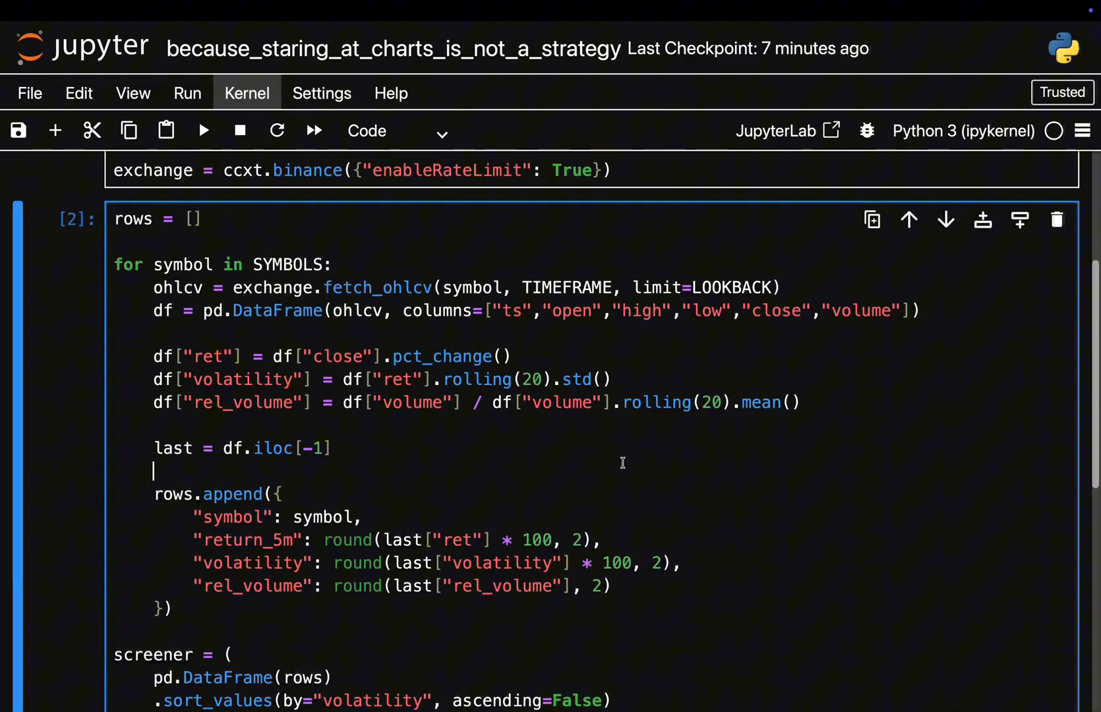
left_click(203, 131)
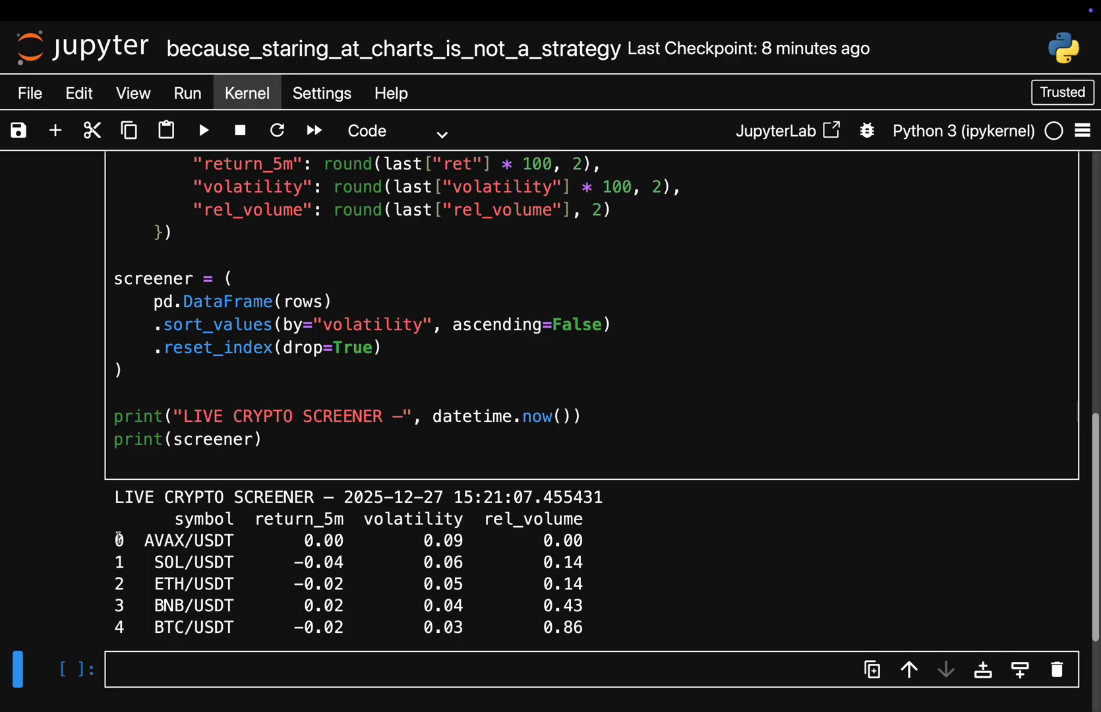
mouse_move(109, 540)
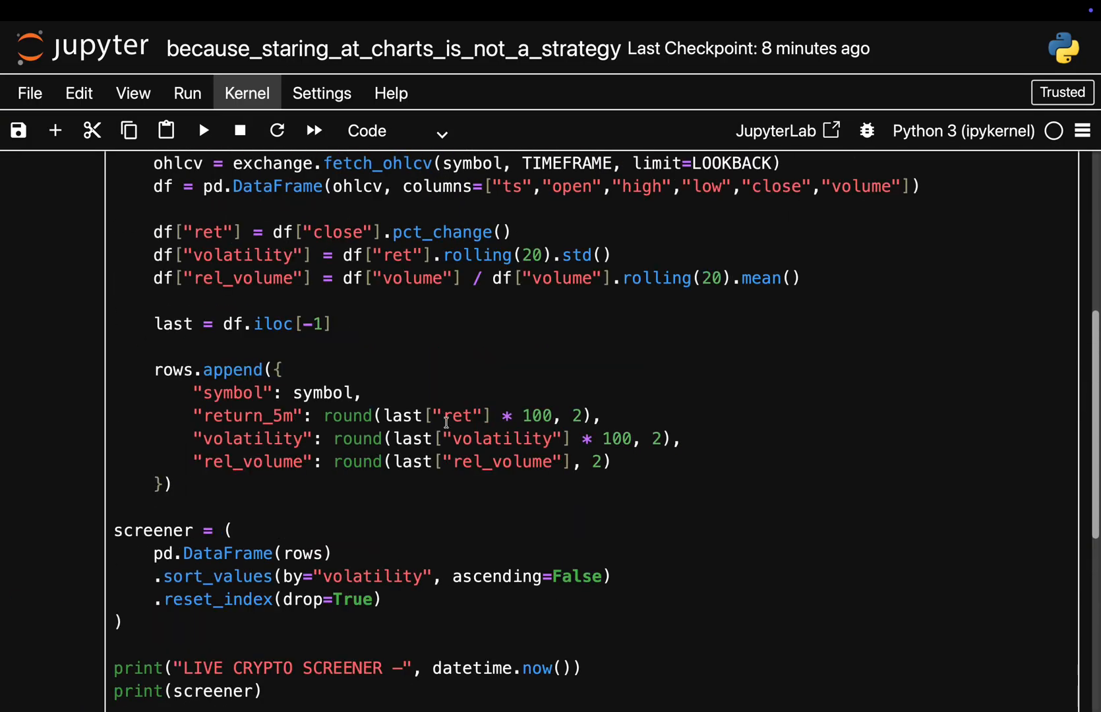
- Re-execute the screener cell, clearing the previous table while new figures load
scroll("down", 3)
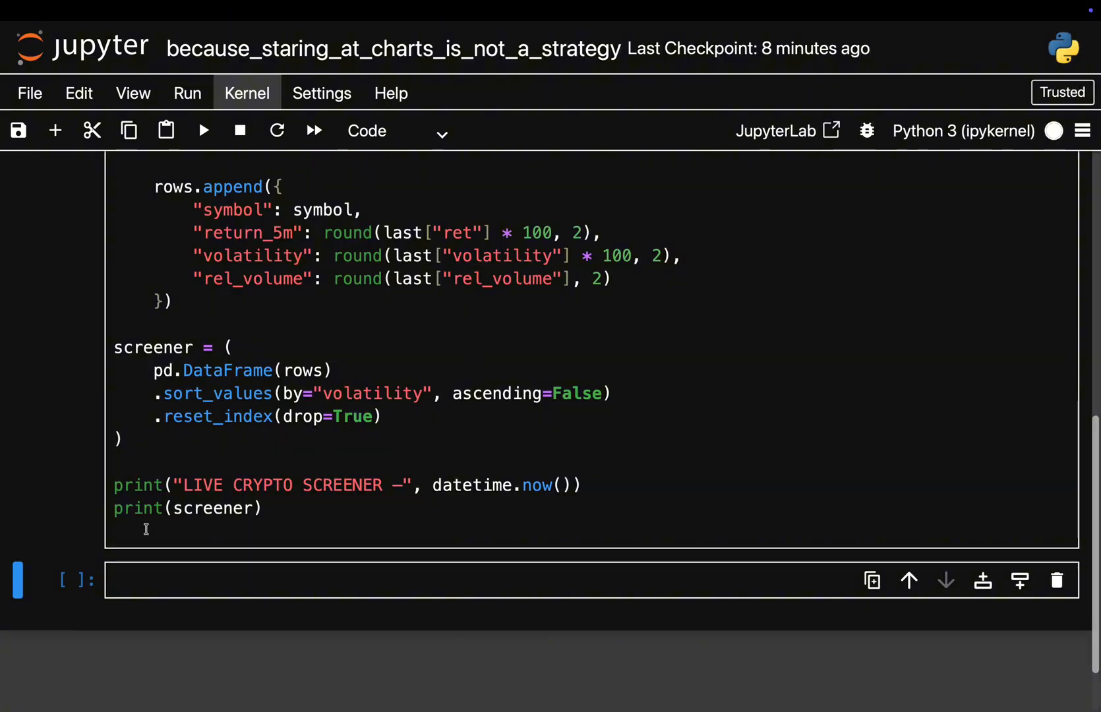
- Review the 15:21:26 table: AVAX/USDT still most volatile, BTC relative volume higher
left_click(203, 130)
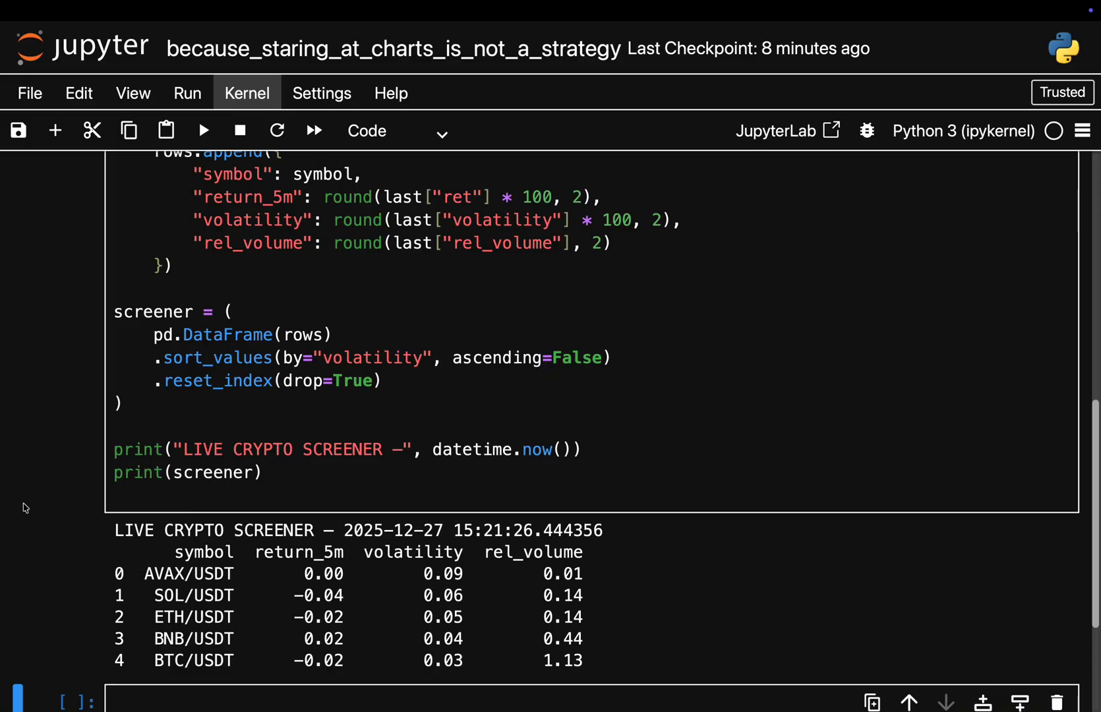
mouse_move(287, 662)
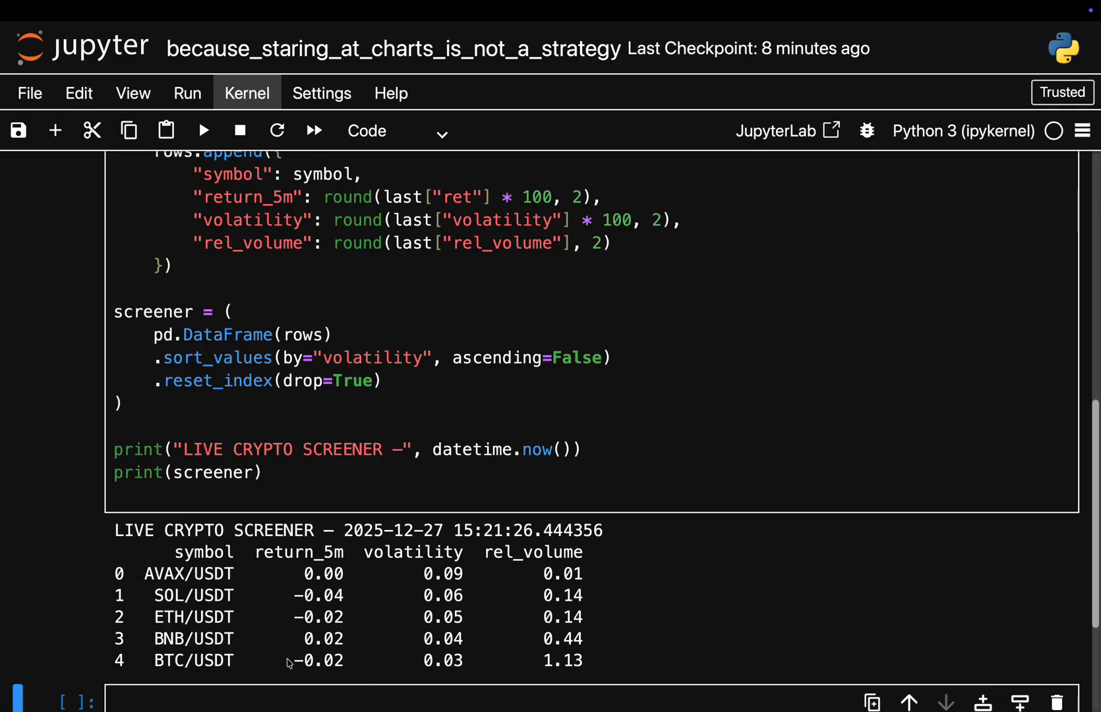